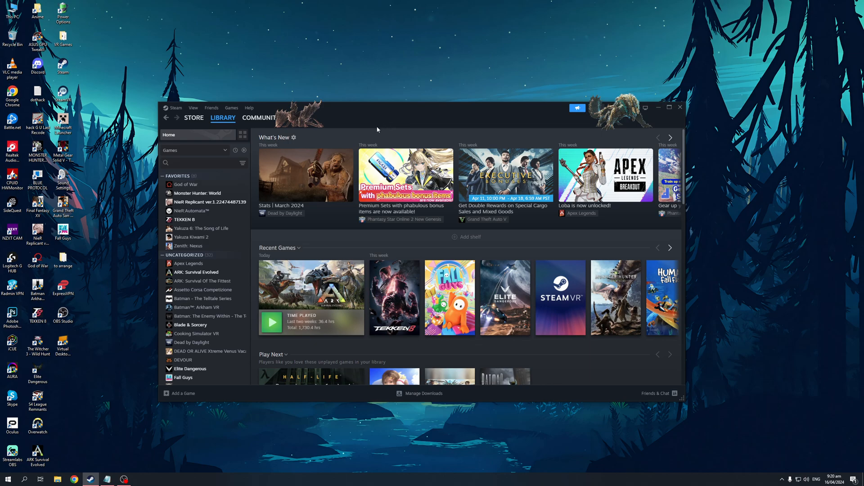
pyautogui.moveTo(348, 124)
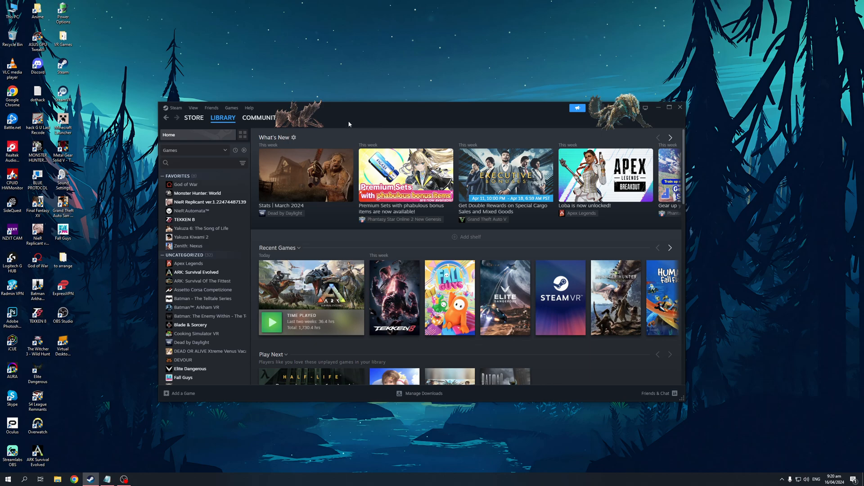
pyautogui.moveTo(373, 118)
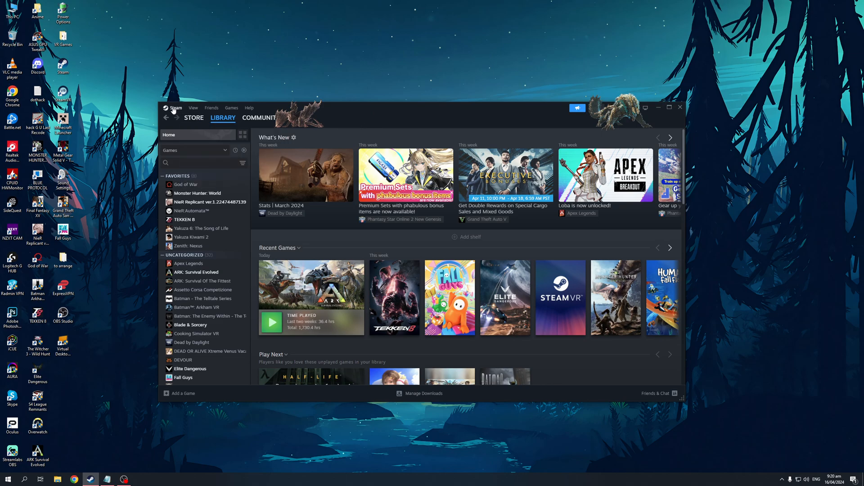
# - Browse the View and Steam menus, then open Steam Settings on Friends & Chat
pyautogui.click(194, 108)
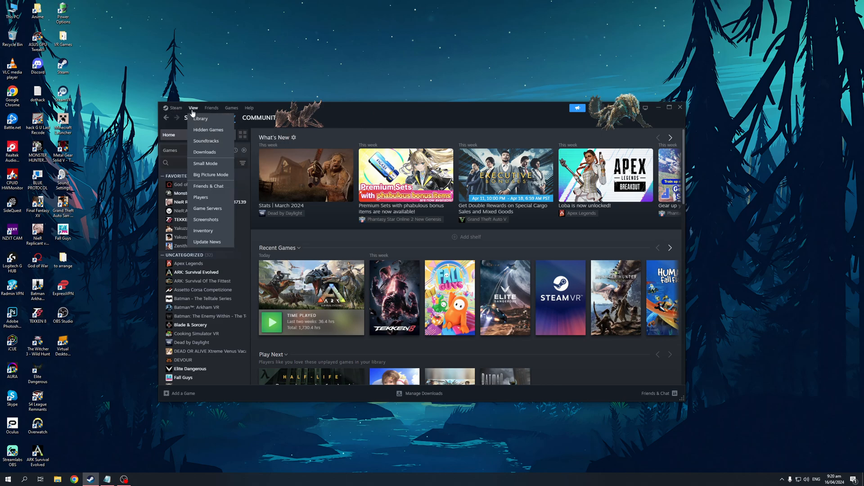
pyautogui.click(176, 108)
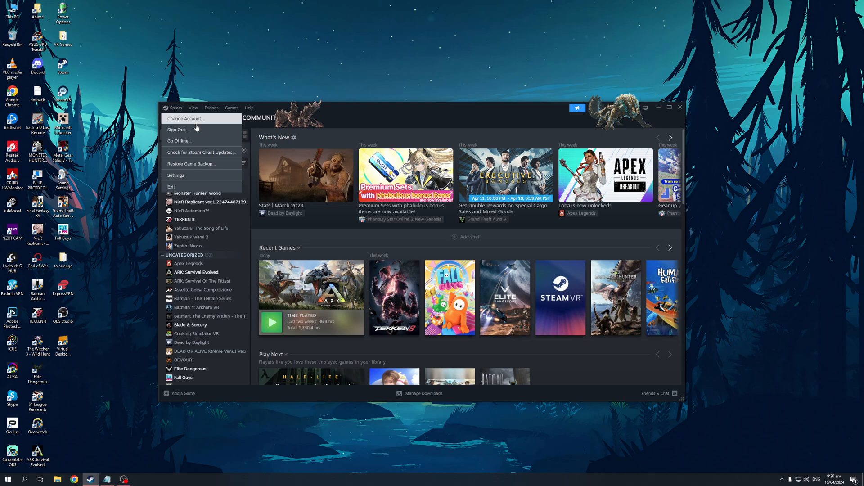
pyautogui.moveTo(217, 135)
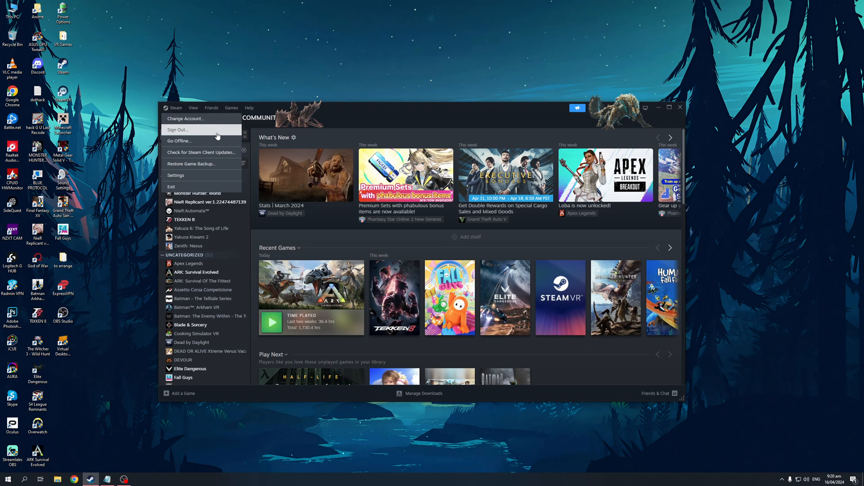
pyautogui.moveTo(201, 152)
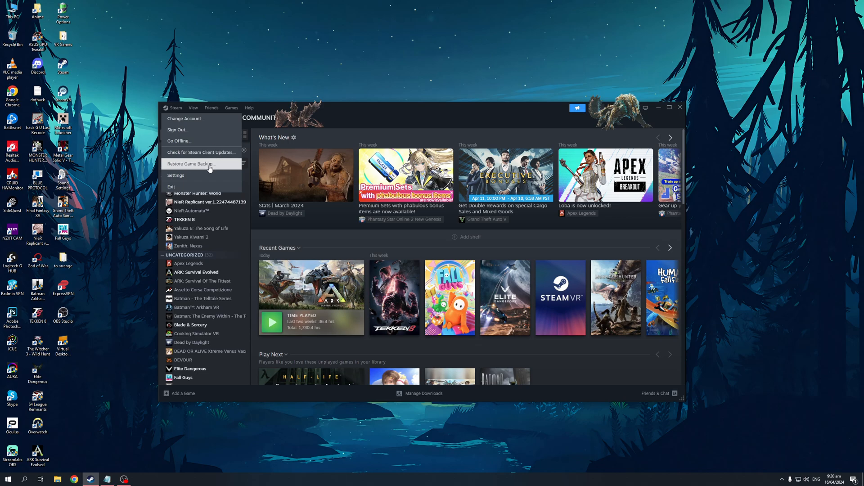
pyautogui.moveTo(197, 179)
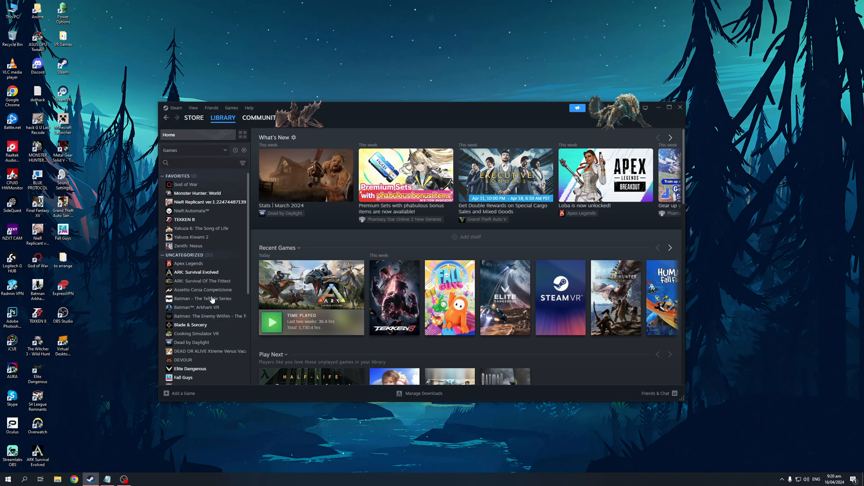
pyautogui.click(175, 108)
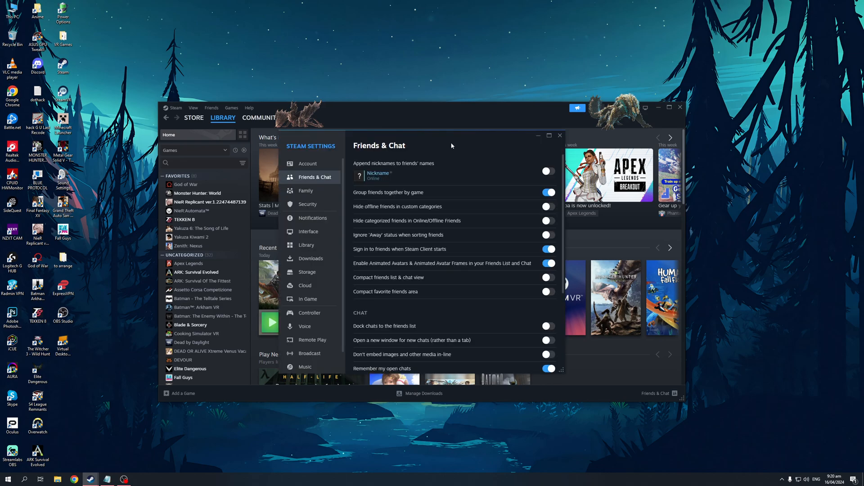
pyautogui.moveTo(449, 137)
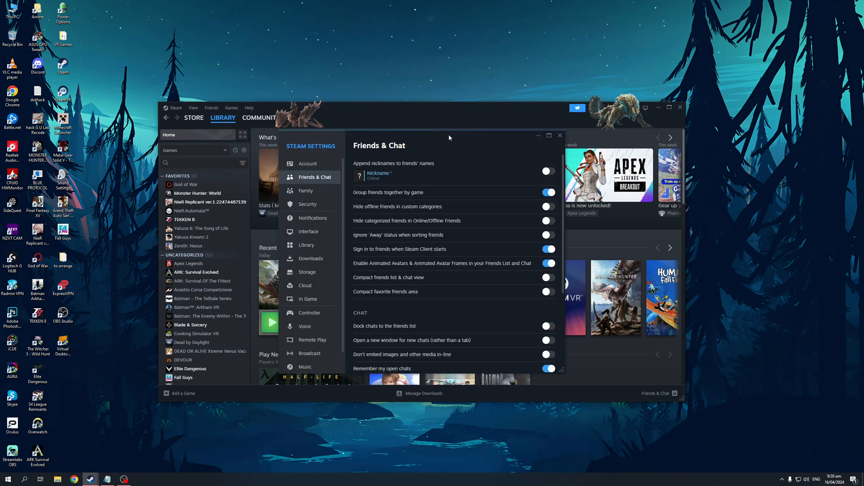
pyautogui.moveTo(442, 144)
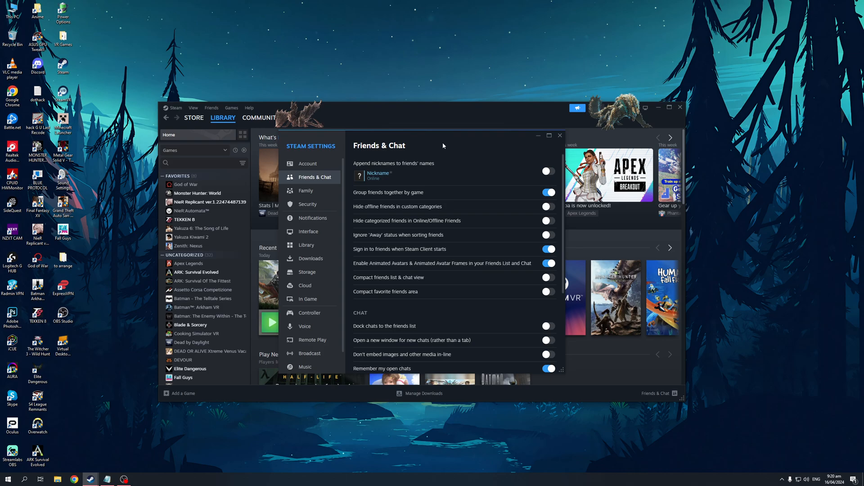
pyautogui.moveTo(308, 204)
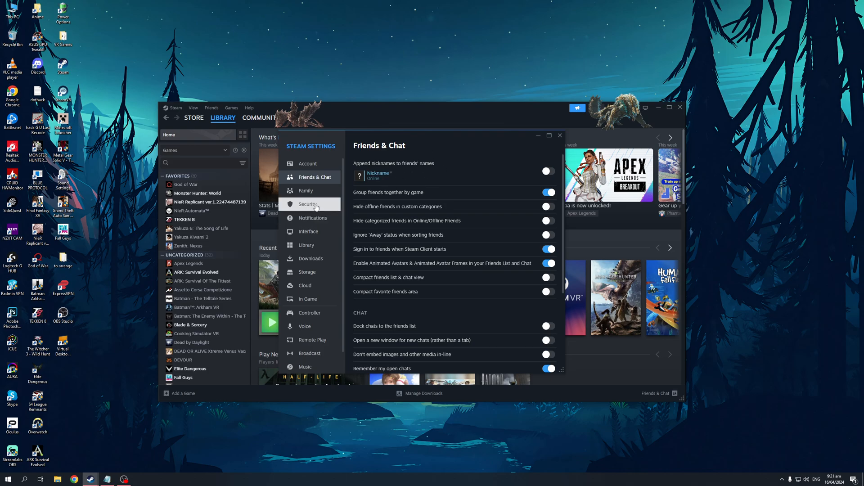
pyautogui.moveTo(309, 217)
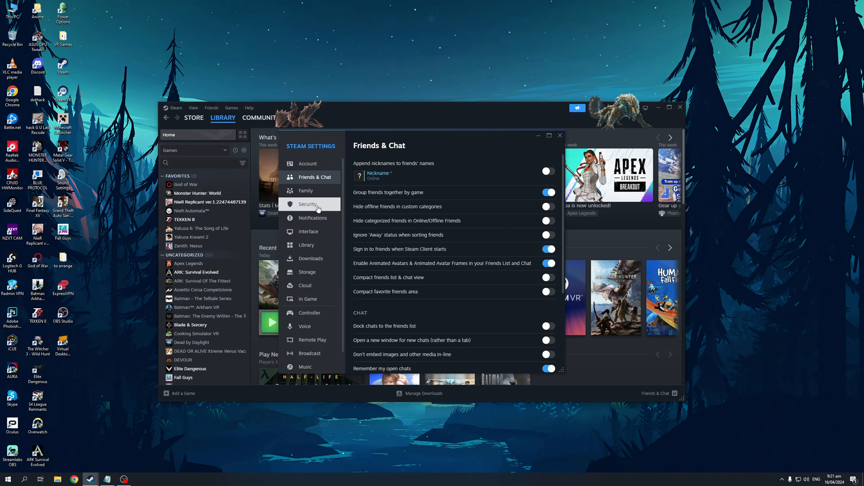
# - View the Security page's Deauthorize All Devices option, then close Settings back to Library
pyautogui.click(308, 204)
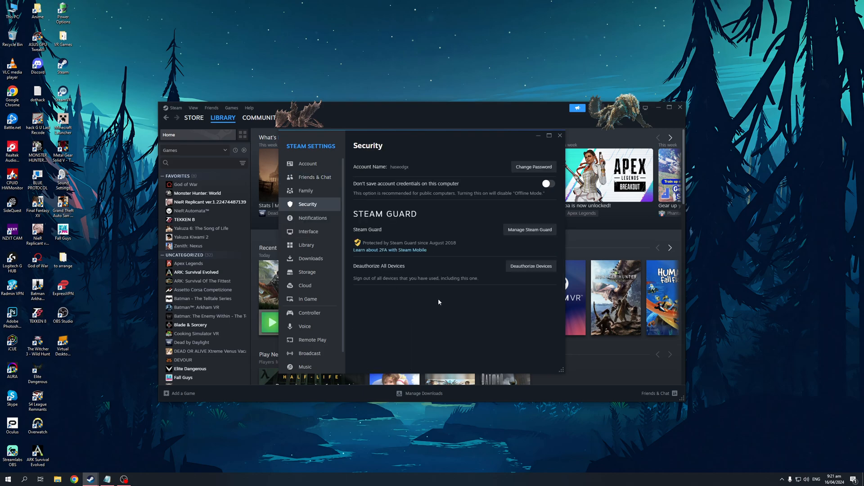
pyautogui.moveTo(393, 226)
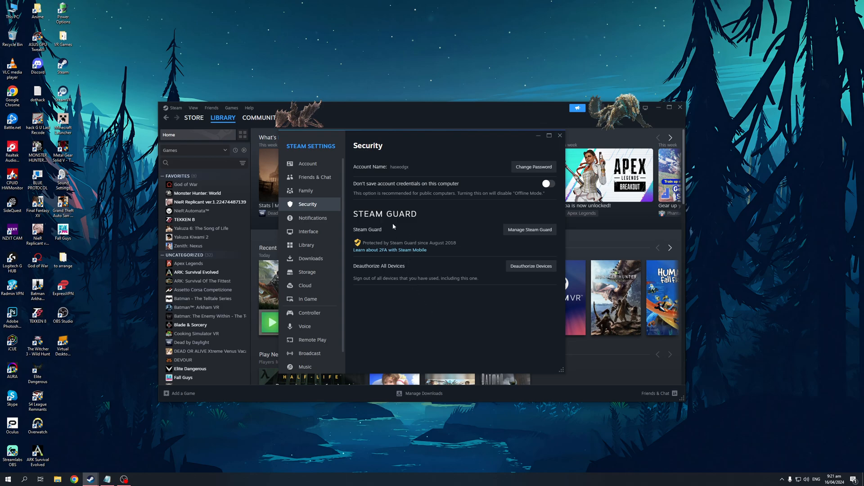
pyautogui.moveTo(408, 268)
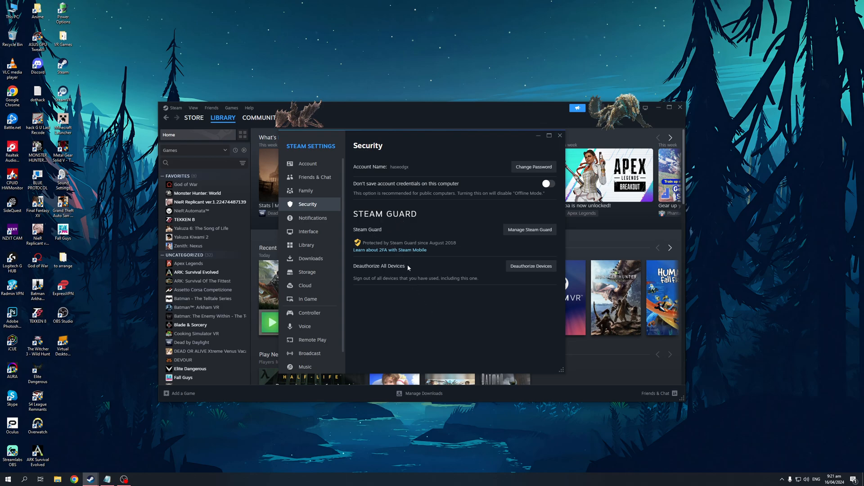
pyautogui.moveTo(430, 317)
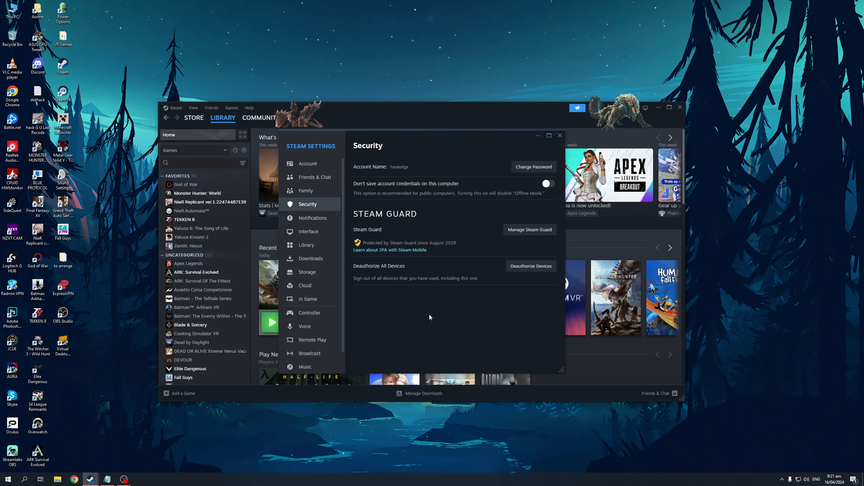
pyautogui.moveTo(438, 318)
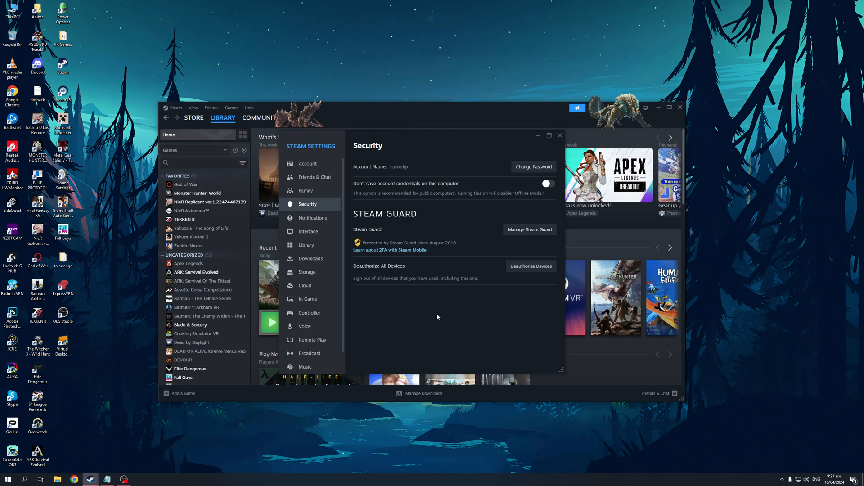
pyautogui.moveTo(452, 320)
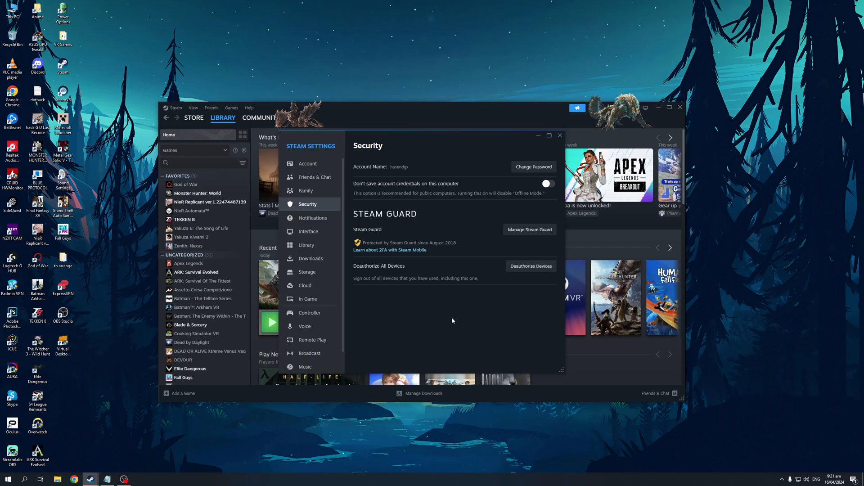
pyautogui.moveTo(530, 266)
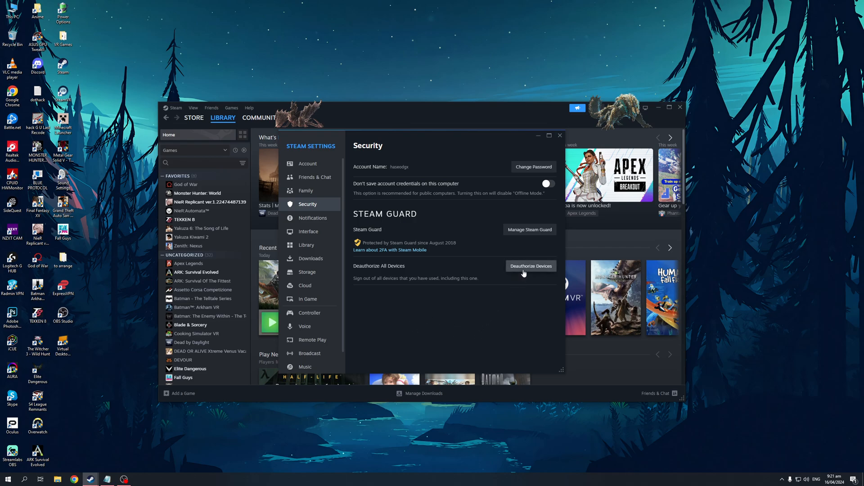
pyautogui.moveTo(418, 291)
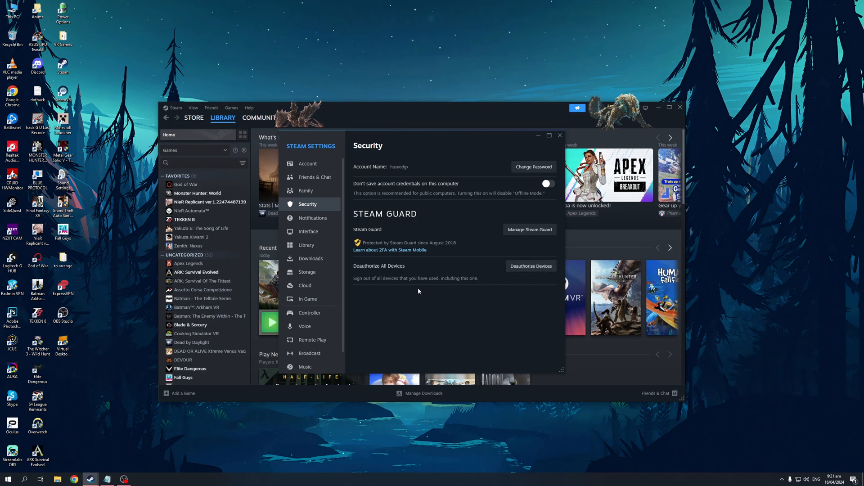
pyautogui.moveTo(439, 304)
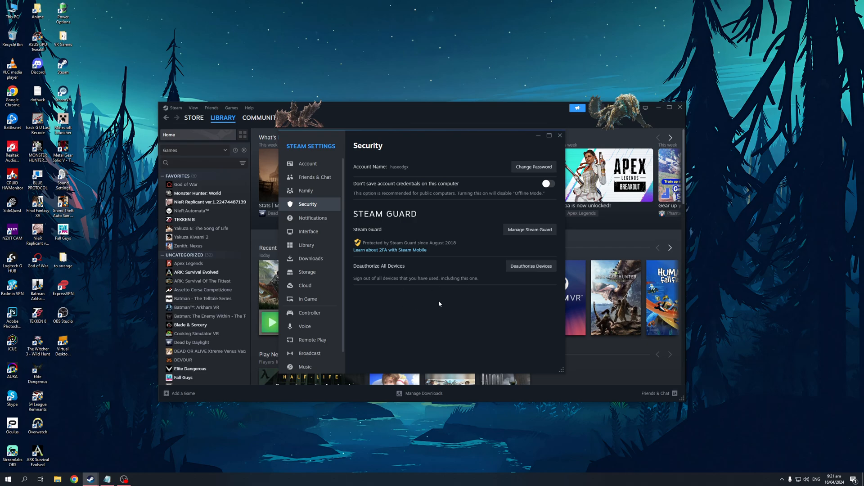
pyautogui.moveTo(356, 282)
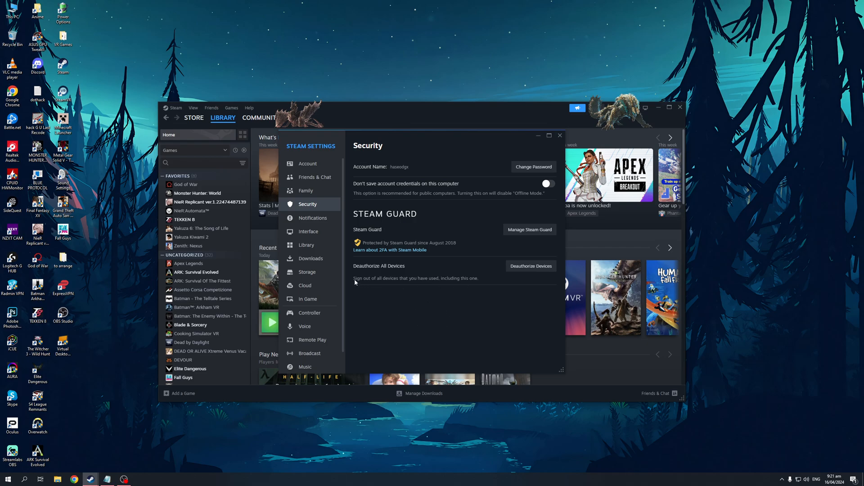
pyautogui.moveTo(441, 285)
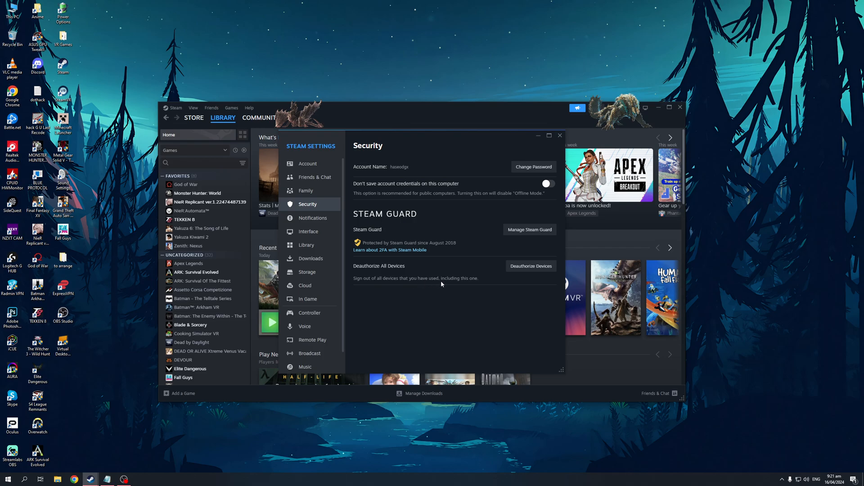
pyautogui.moveTo(520, 306)
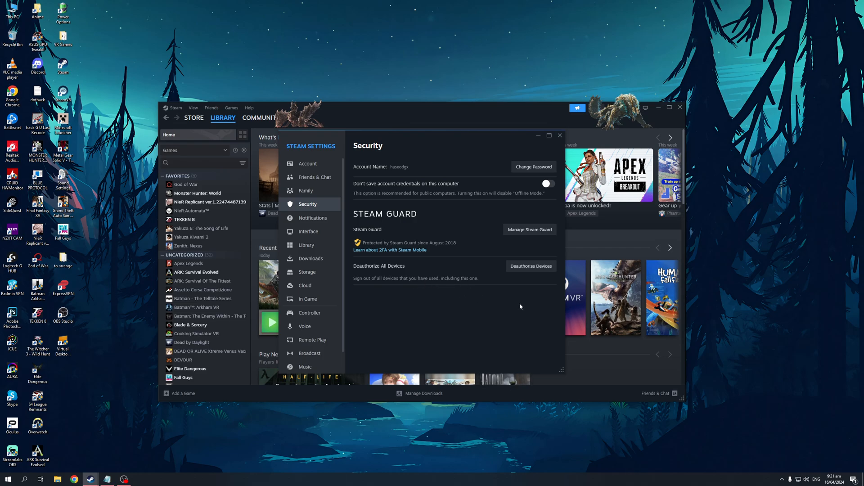
pyautogui.moveTo(531, 266)
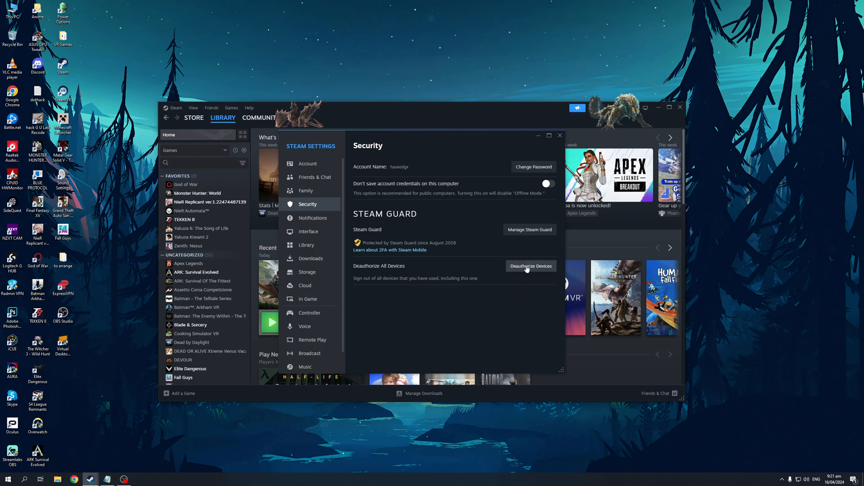
pyautogui.moveTo(483, 336)
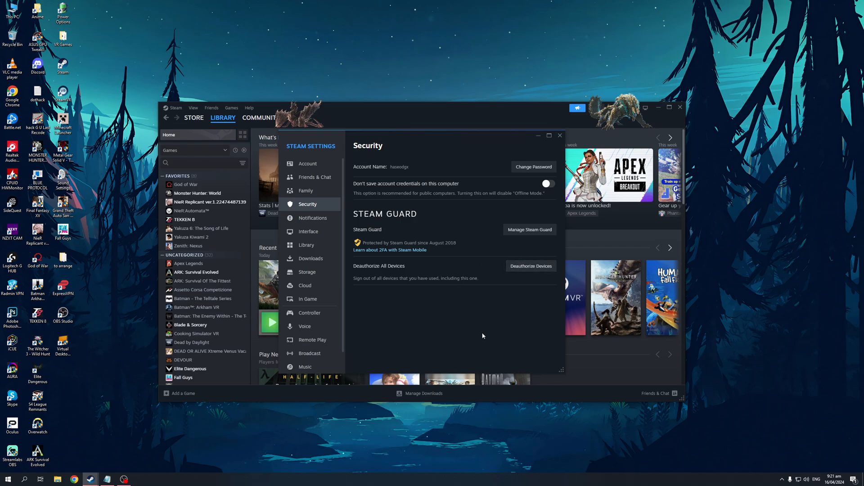
pyautogui.moveTo(442, 276)
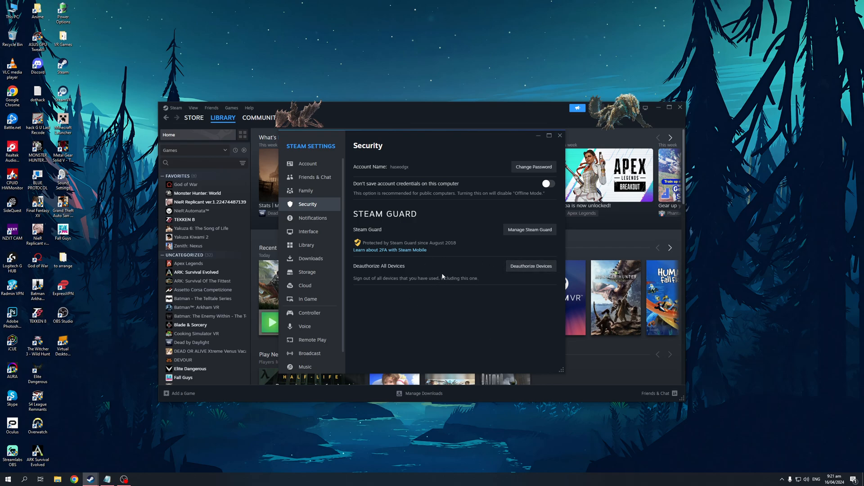
pyautogui.moveTo(445, 260)
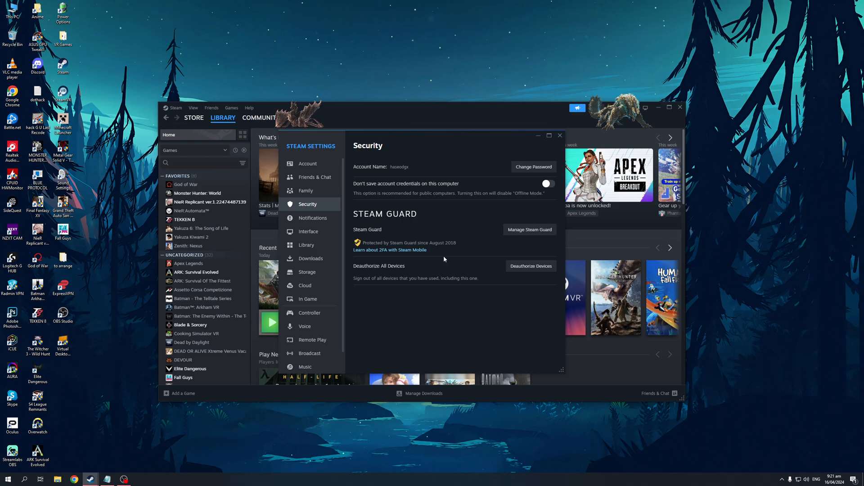
pyautogui.moveTo(457, 259)
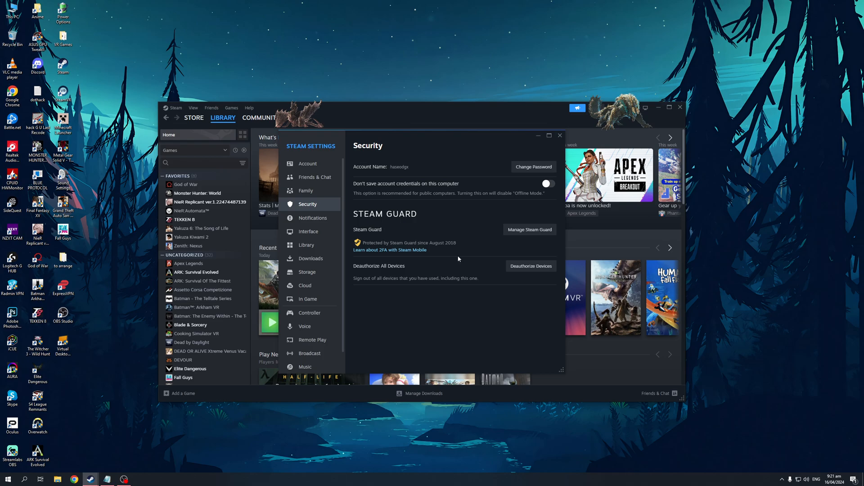
pyautogui.moveTo(449, 263)
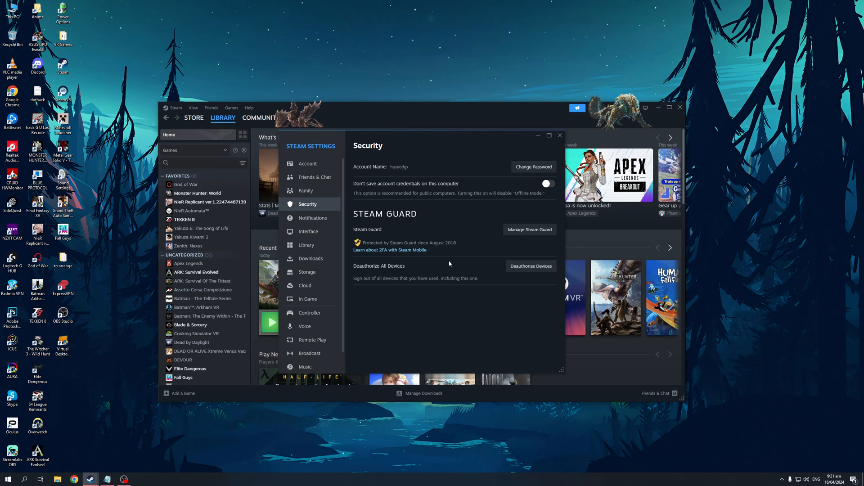
pyautogui.moveTo(557, 147)
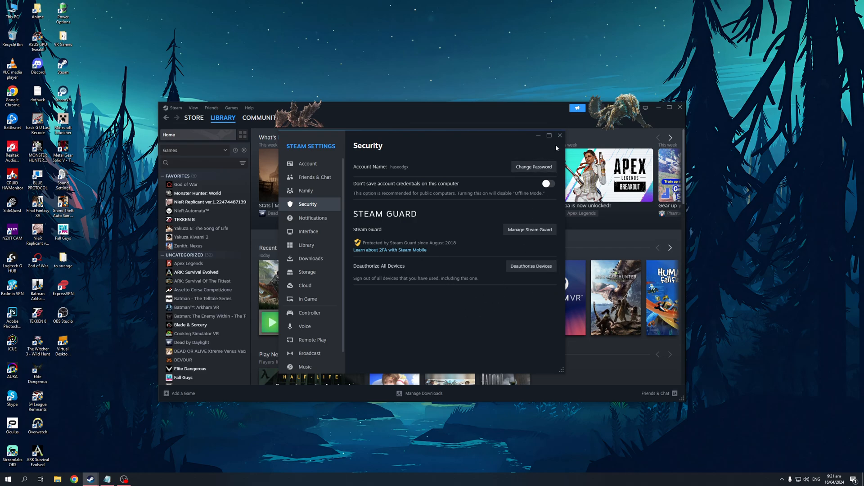
pyautogui.click(560, 136)
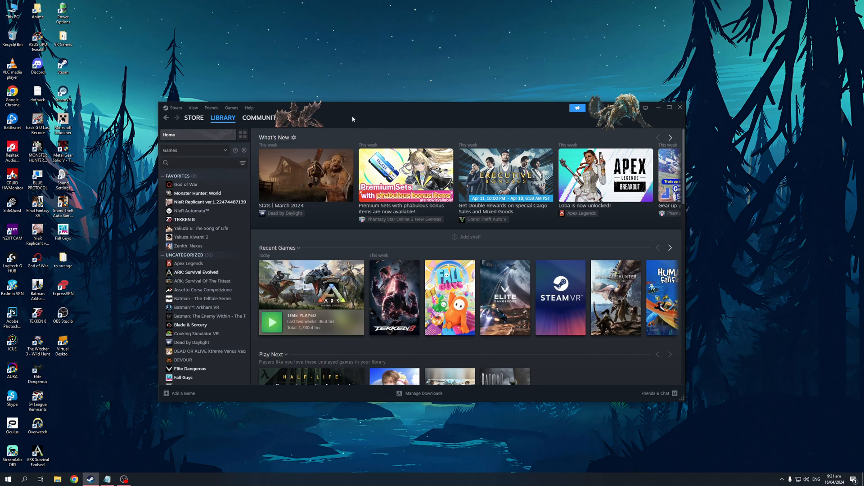